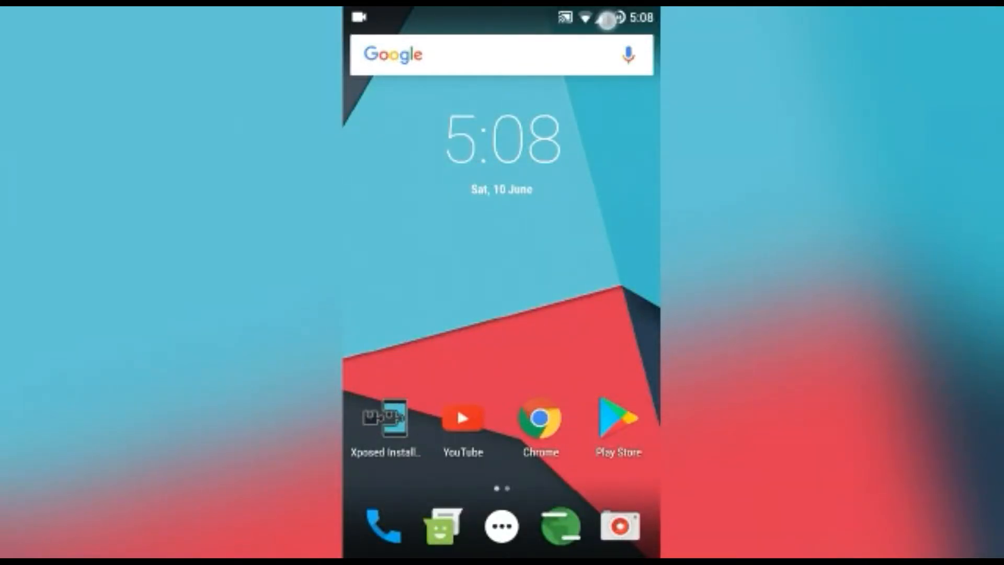
Scroll down in Settings and open the About phone page
scroll("down", 3)
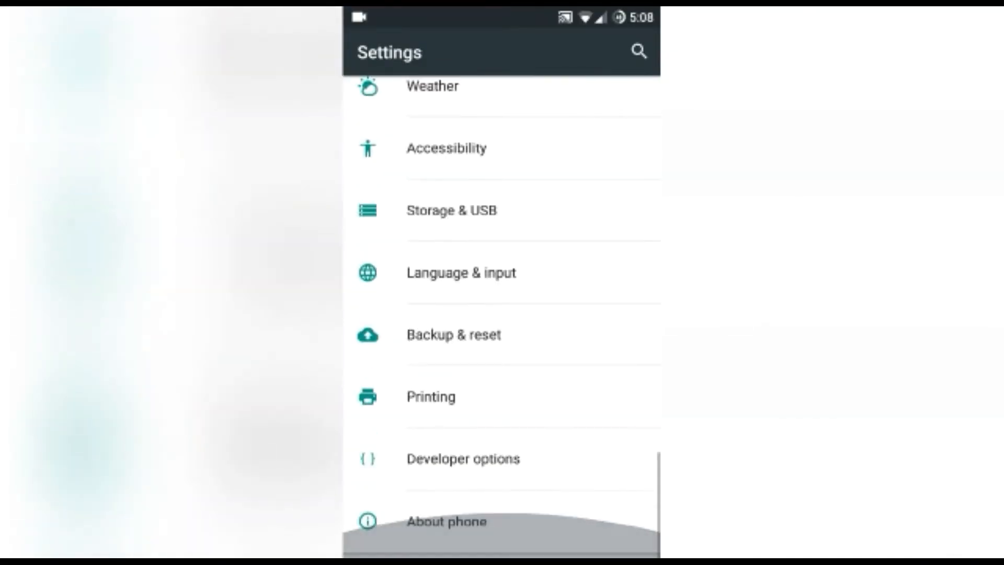
left_click(448, 535)
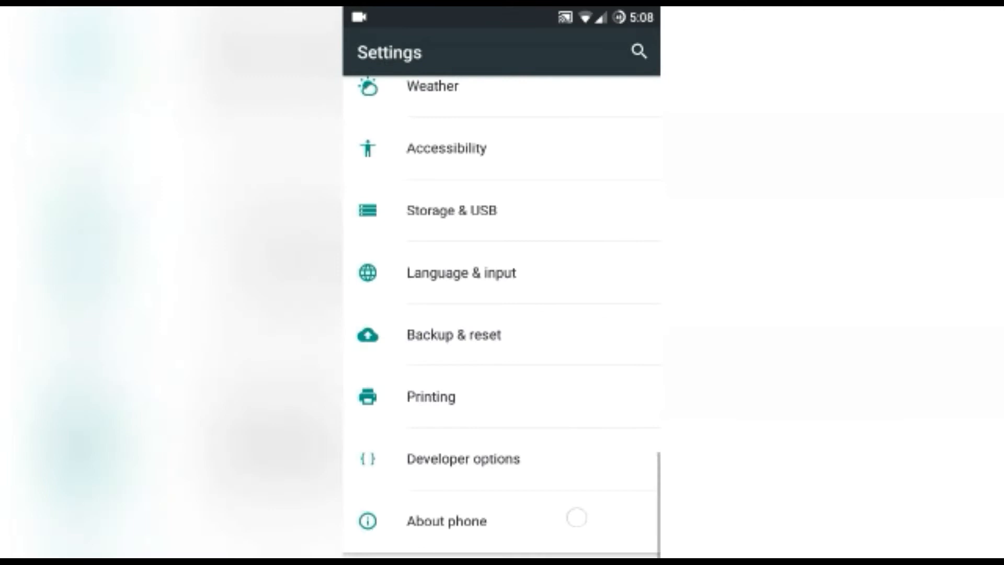
left_click(447, 534)
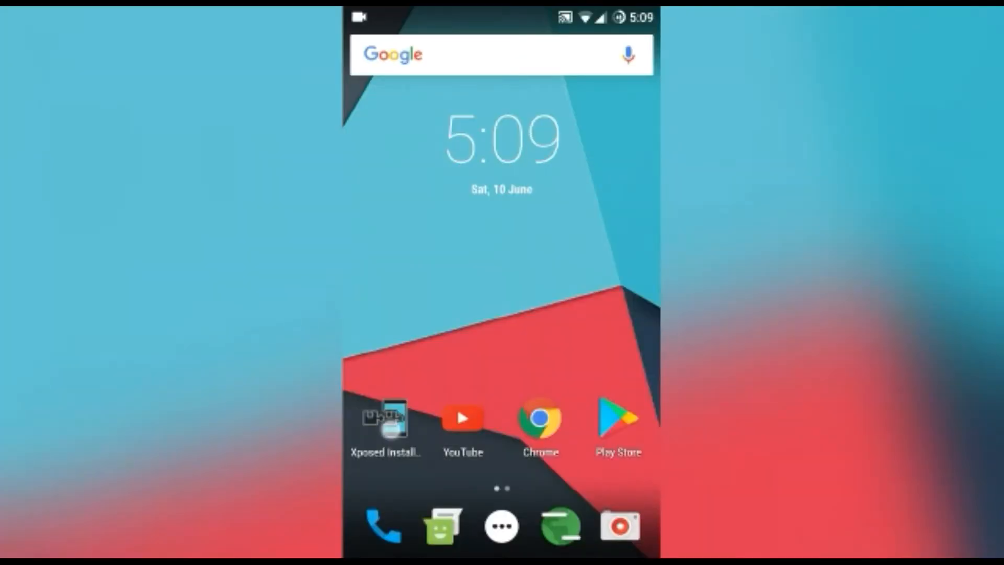
In Xposed Installer's Modules list, tick the Android O-ify module checkbox
left_click(385, 422)
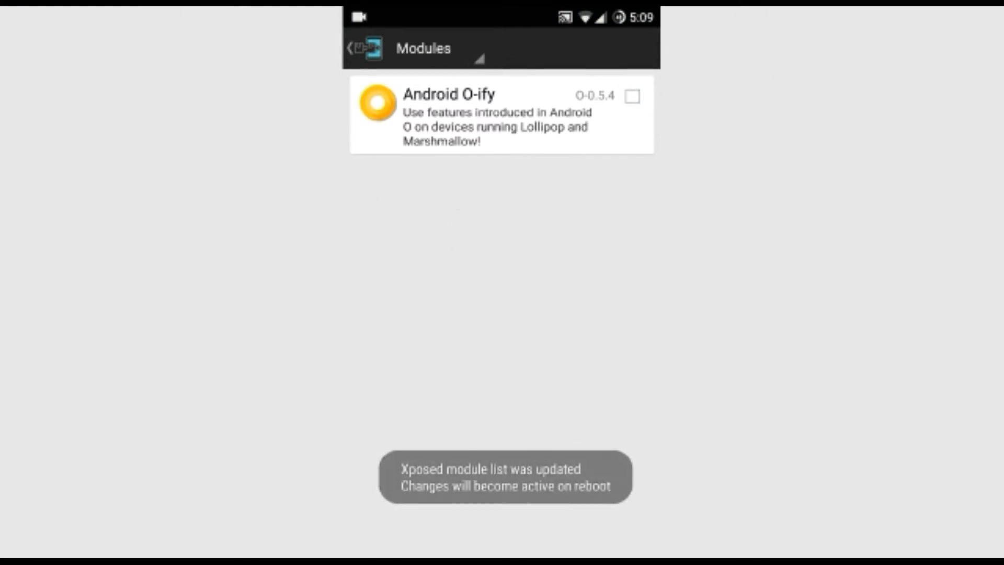
left_click(468, 148)
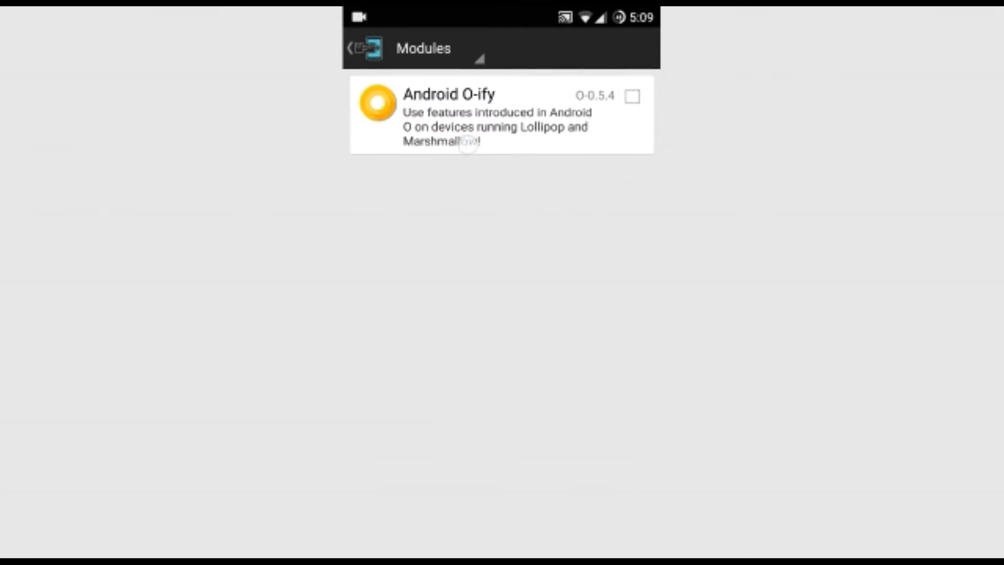
left_click(635, 96)
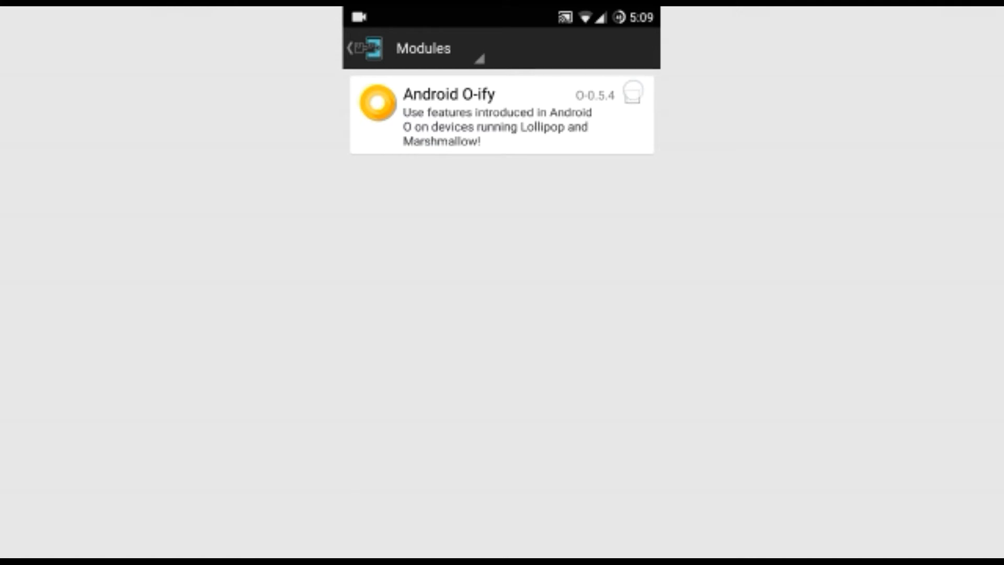
left_click(635, 96)
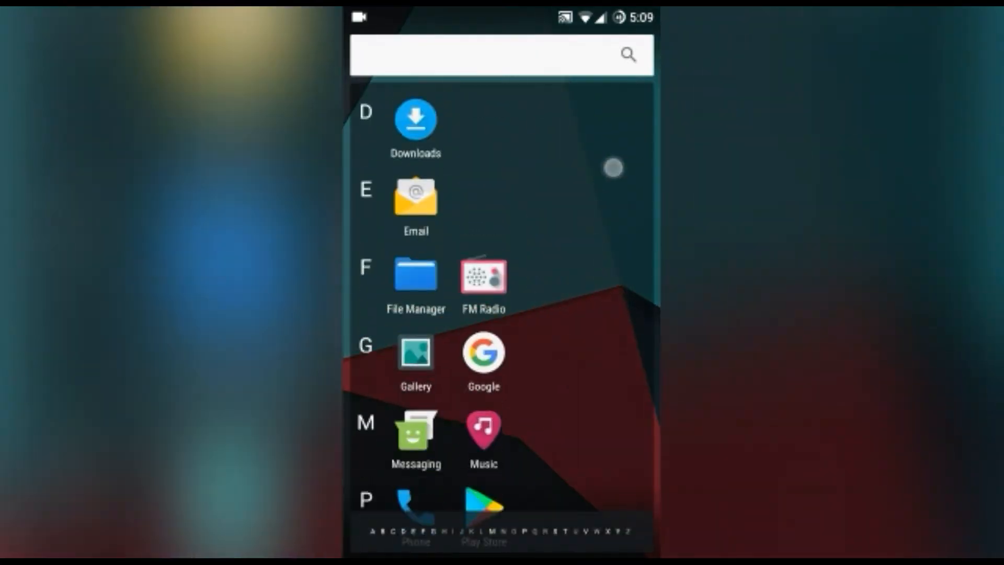
Browse to the System folder in File Manager and open build.prop in SE Text Editor
left_click(416, 279)
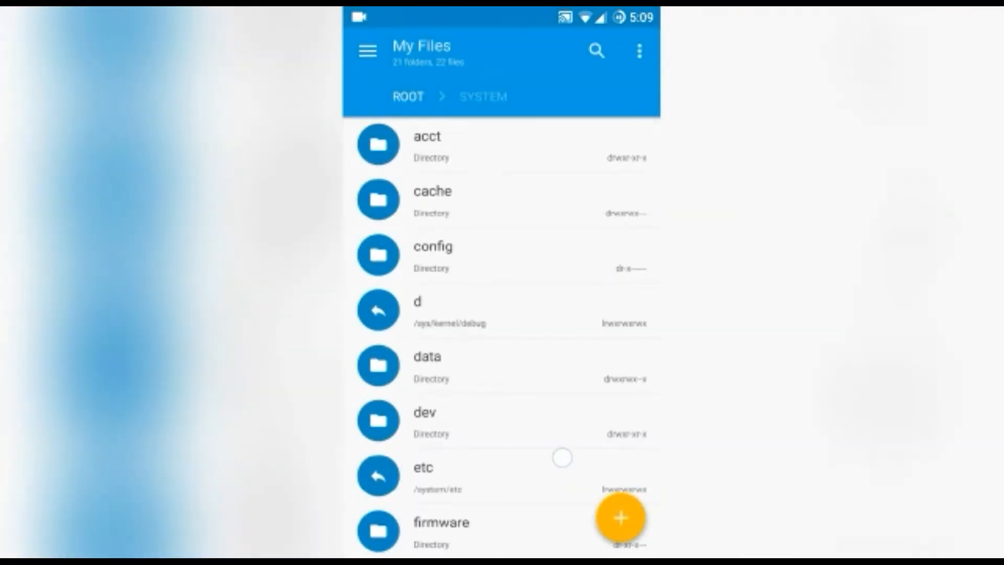
scroll("down", 3)
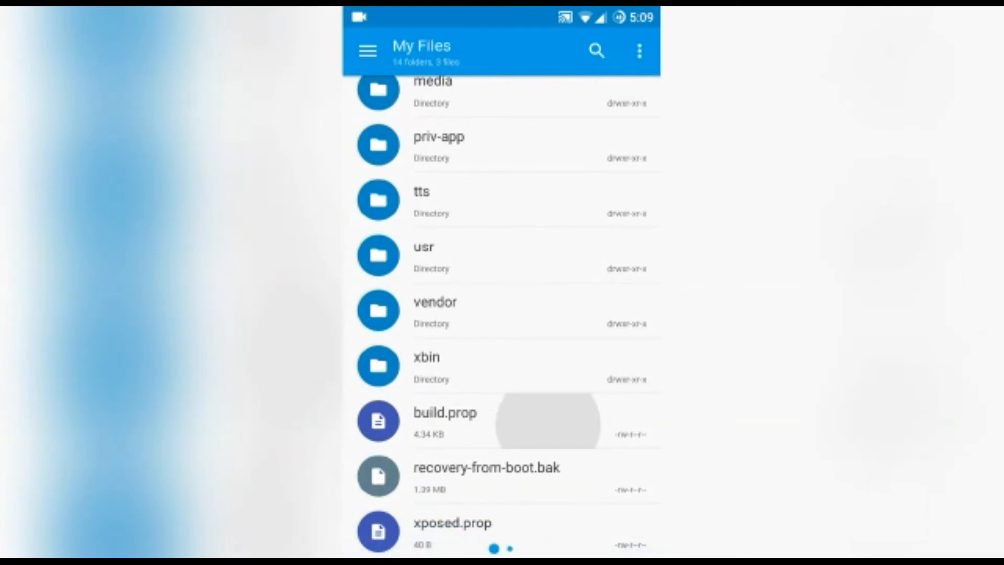
left_click(441, 420)
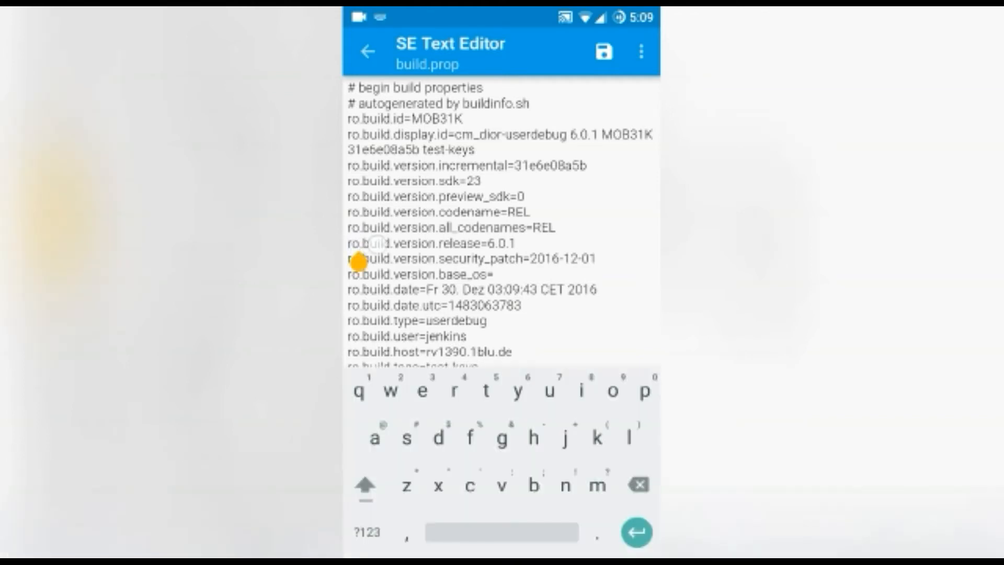
Replace ro.build.version.release value 6.0.1 with O and save build.prop
double_click(438, 242)
type("O")
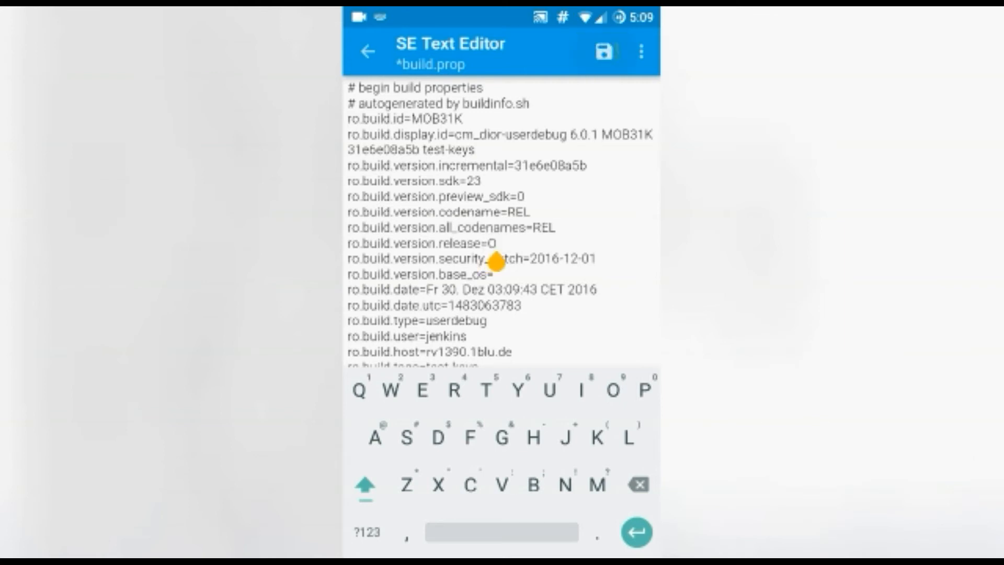
left_click(604, 52)
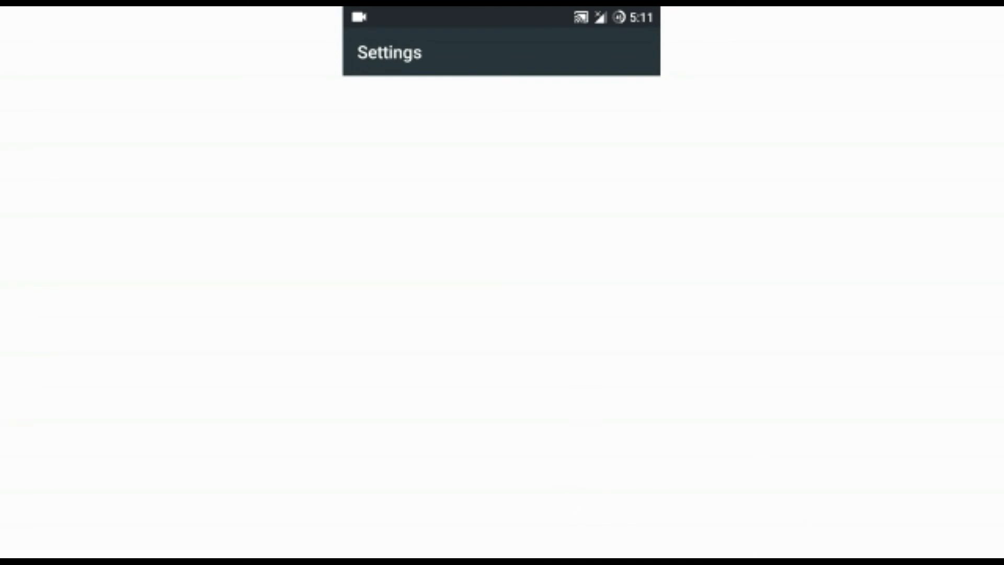
Scroll Settings to About phone and confirm Android version reads O
scroll("down", 3)
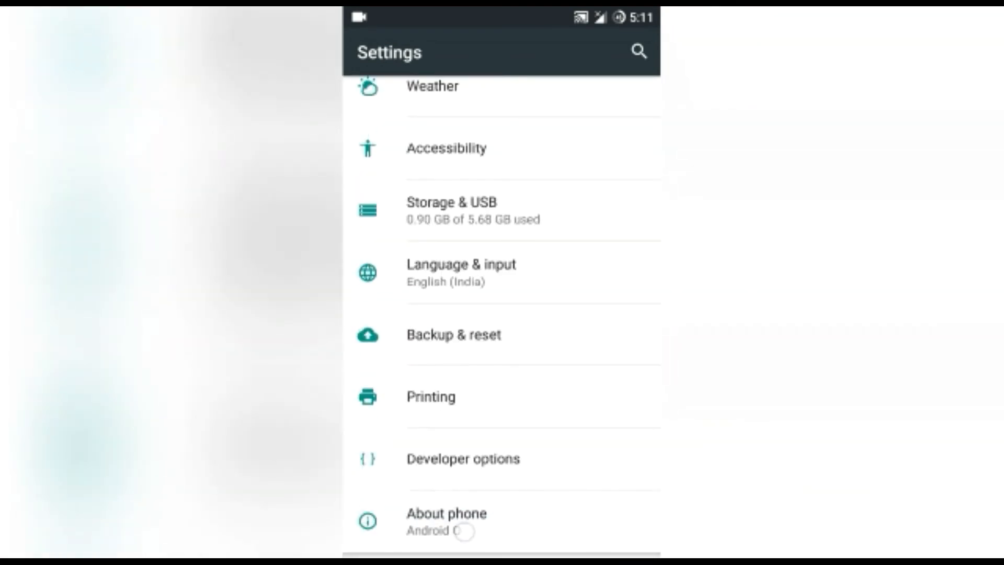
left_click(446, 520)
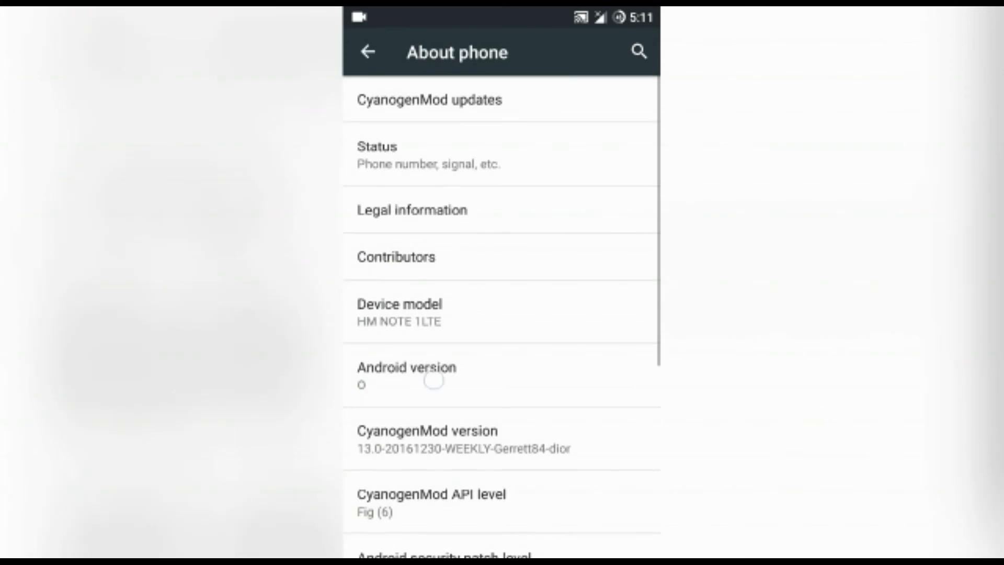